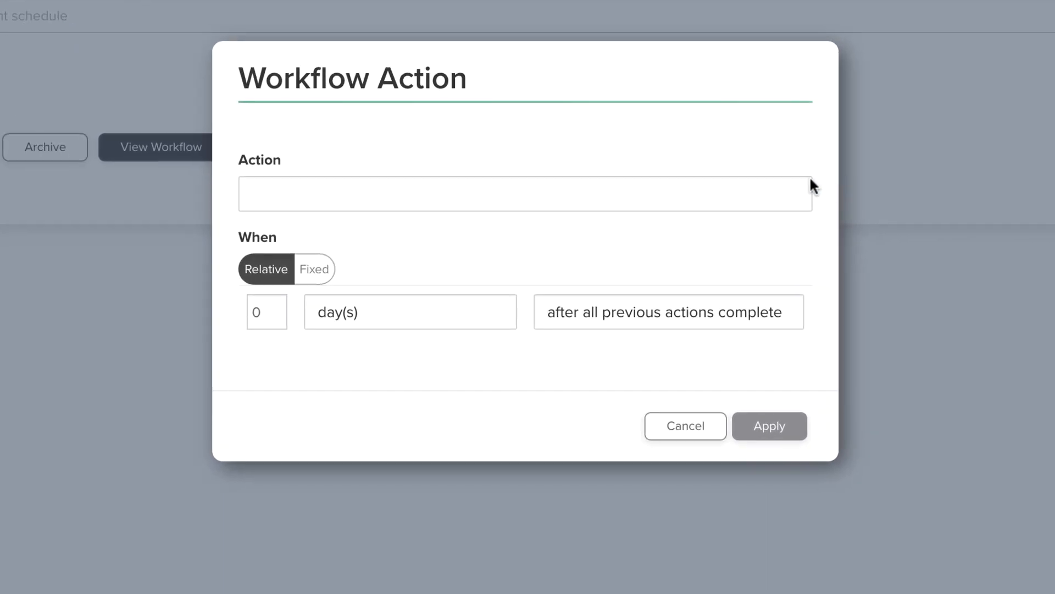
Expand the Workflow Action dialog's action type list to browse available actions
left_click(526, 194)
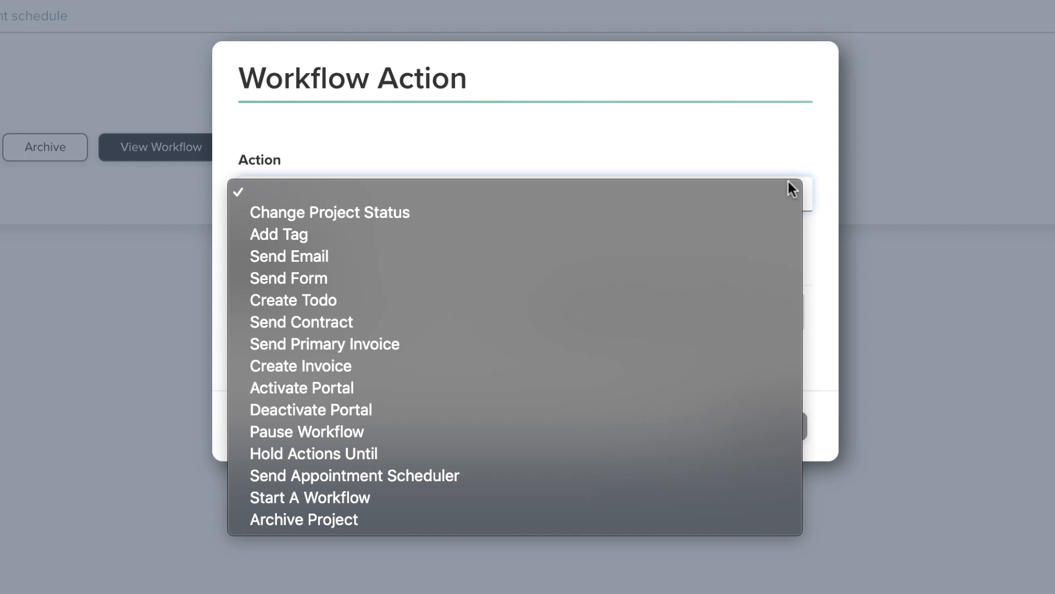
mouse_move(743, 321)
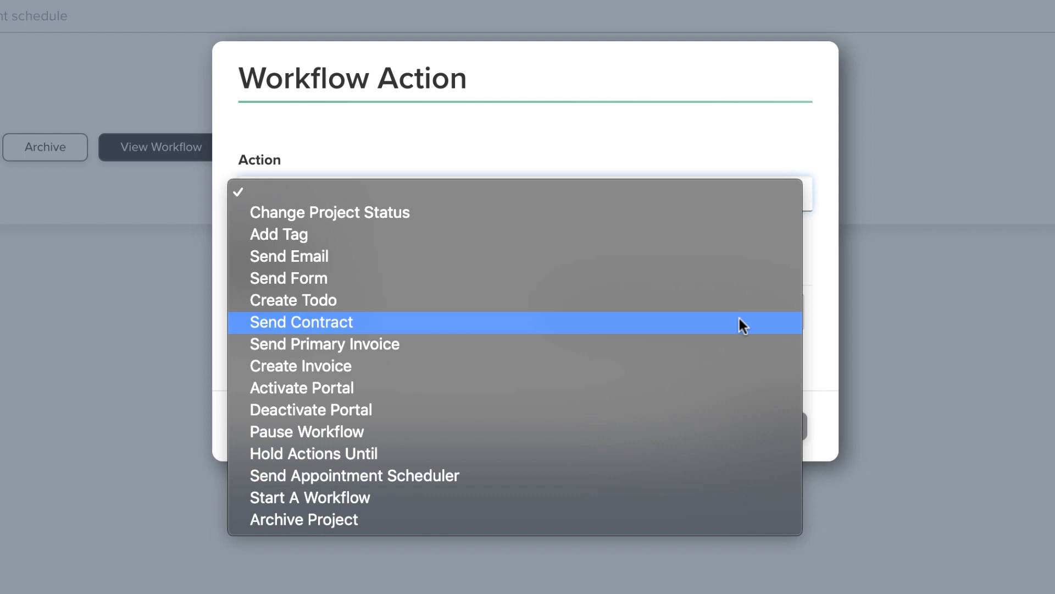
mouse_move(712, 483)
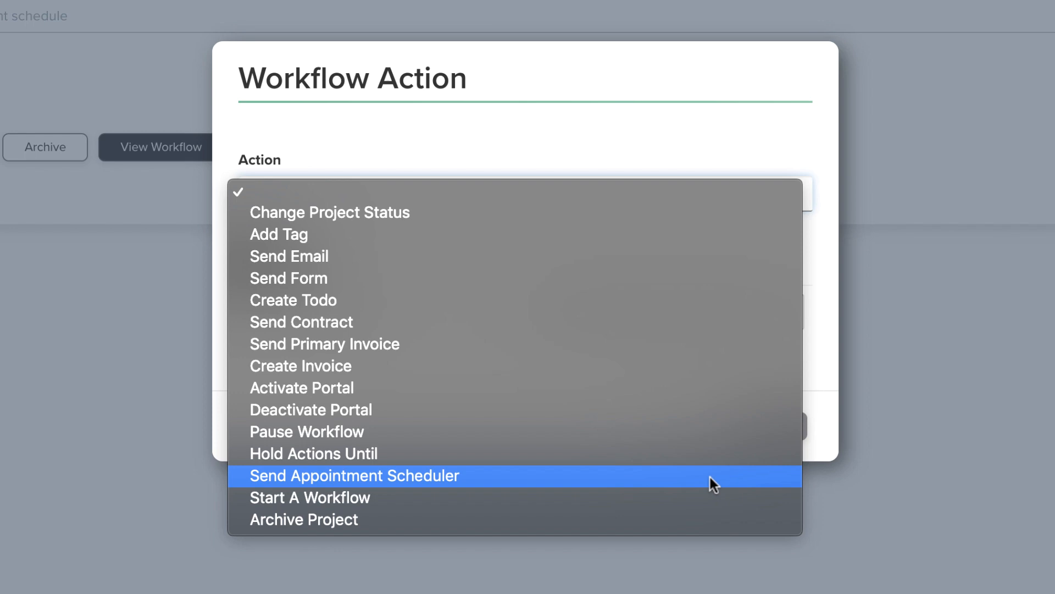
Preview the Send Appointment Scheduler action, switch to Send Email, and reopen the action list
left_click(353, 476)
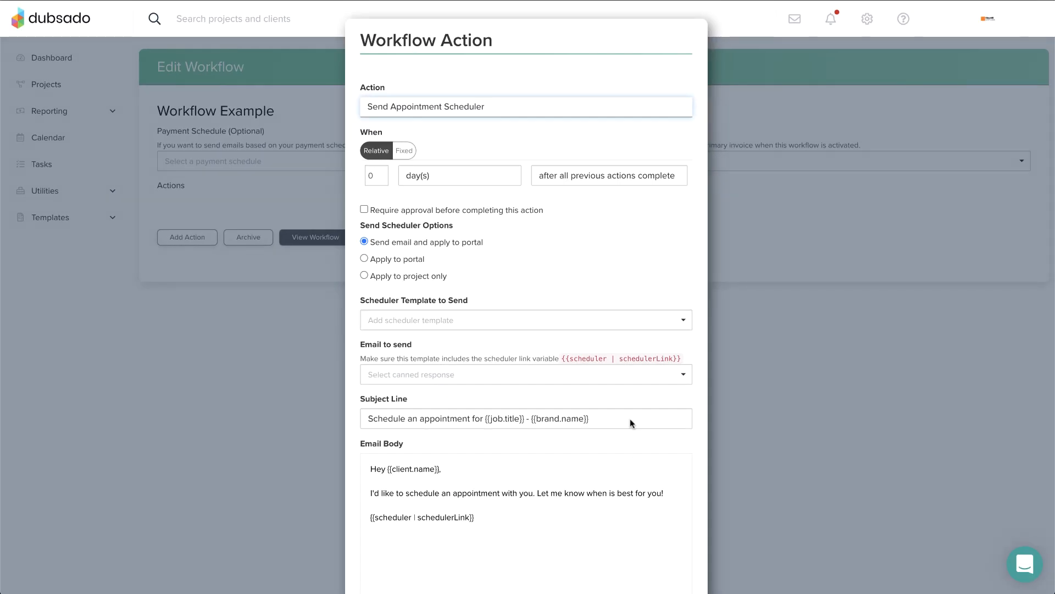
left_click(526, 106)
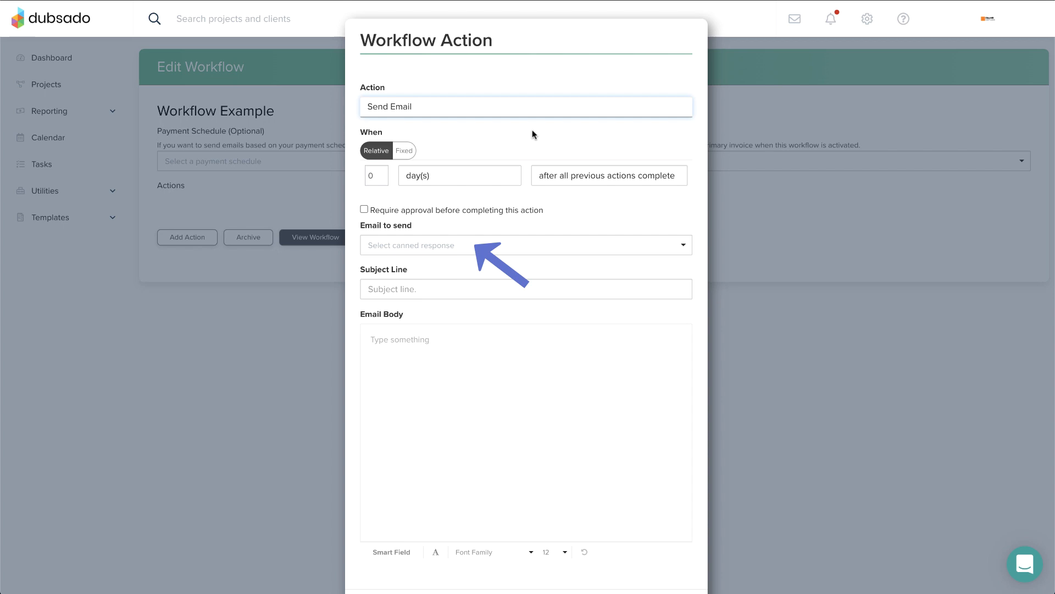
left_click(525, 106)
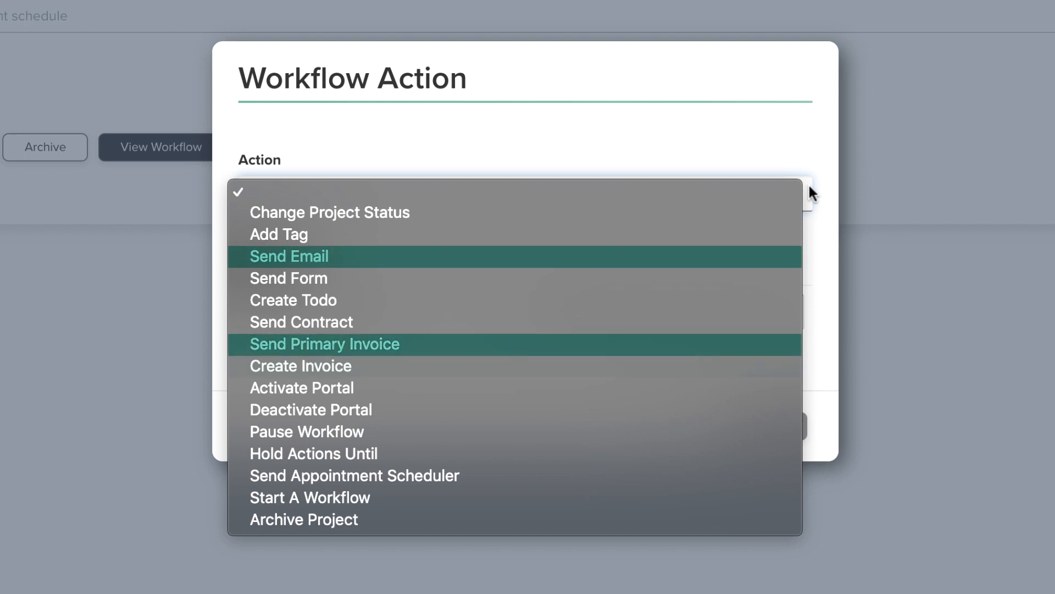
mouse_move(300, 365)
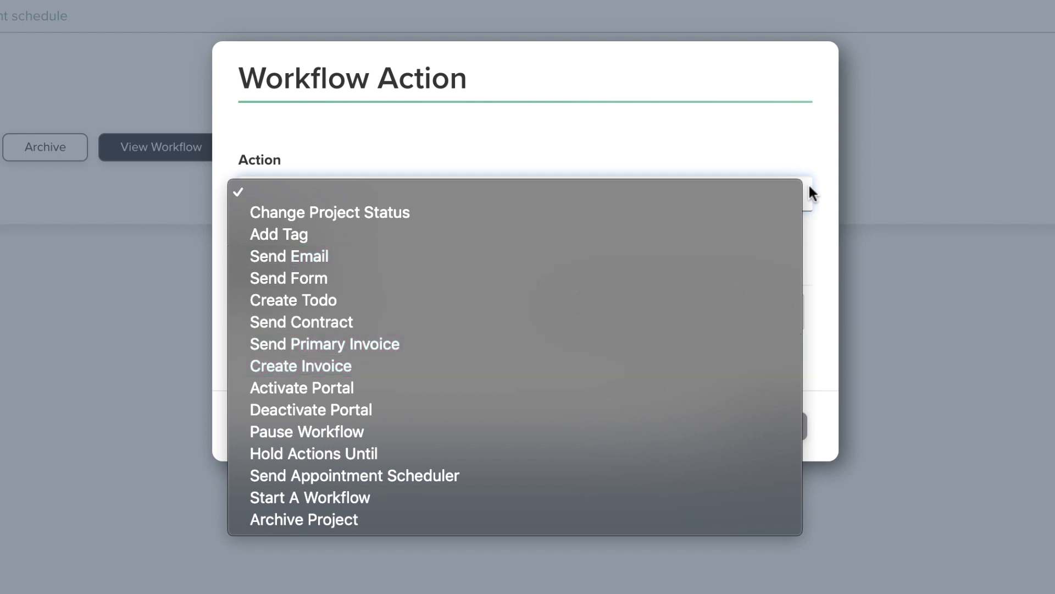
mouse_move(300, 321)
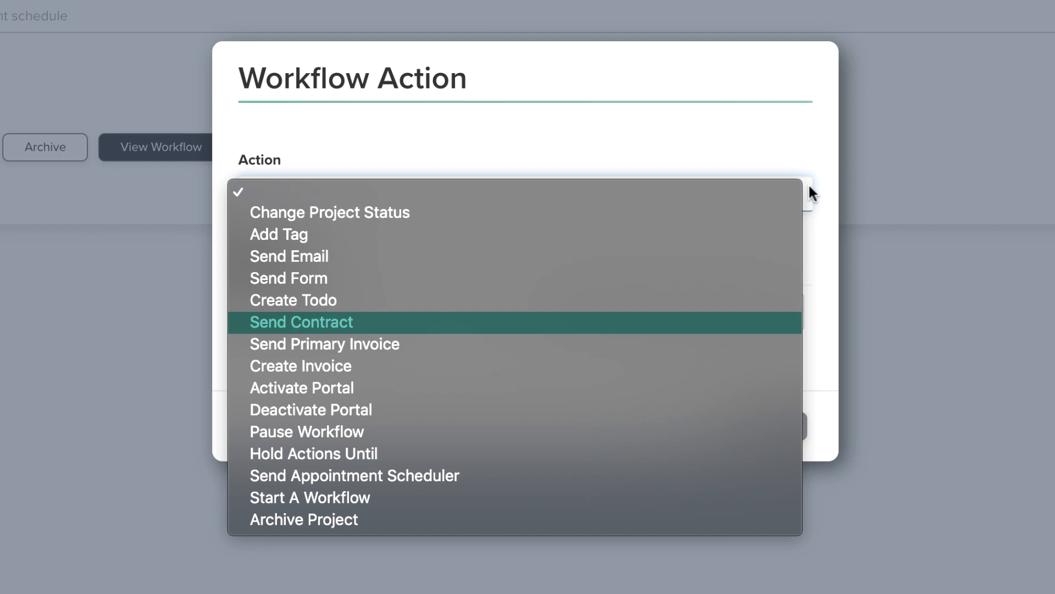
mouse_move(732, 409)
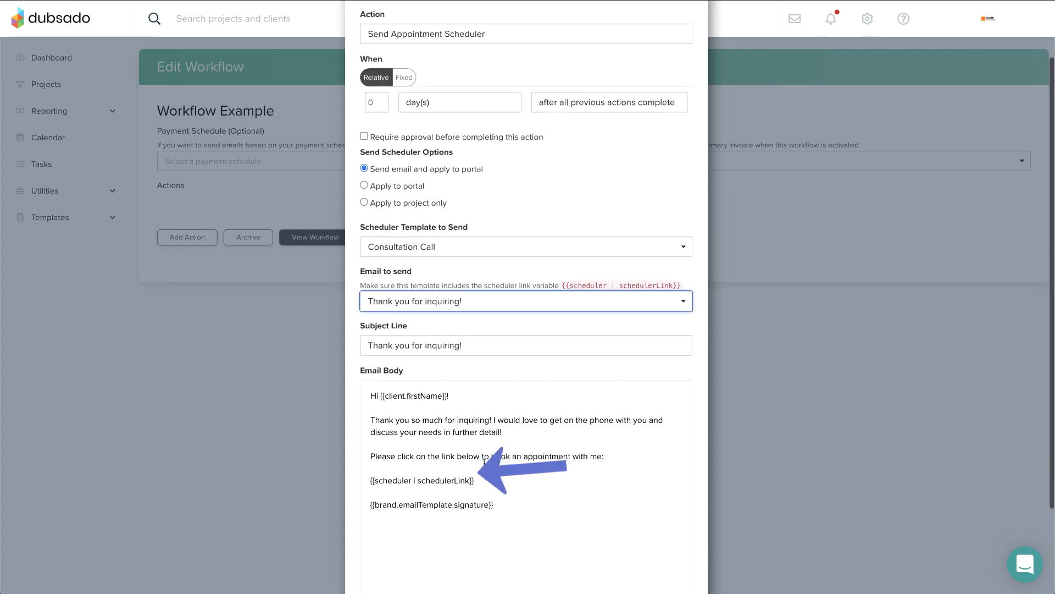
double_click(422, 480)
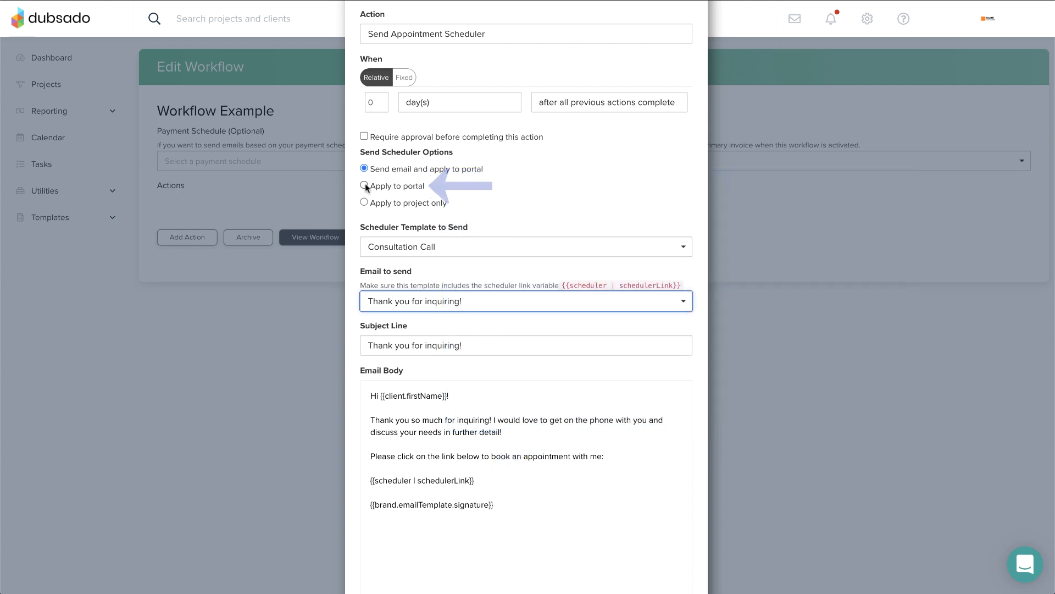
Set the scheduler action to apply to portal, then to the project only
left_click(364, 186)
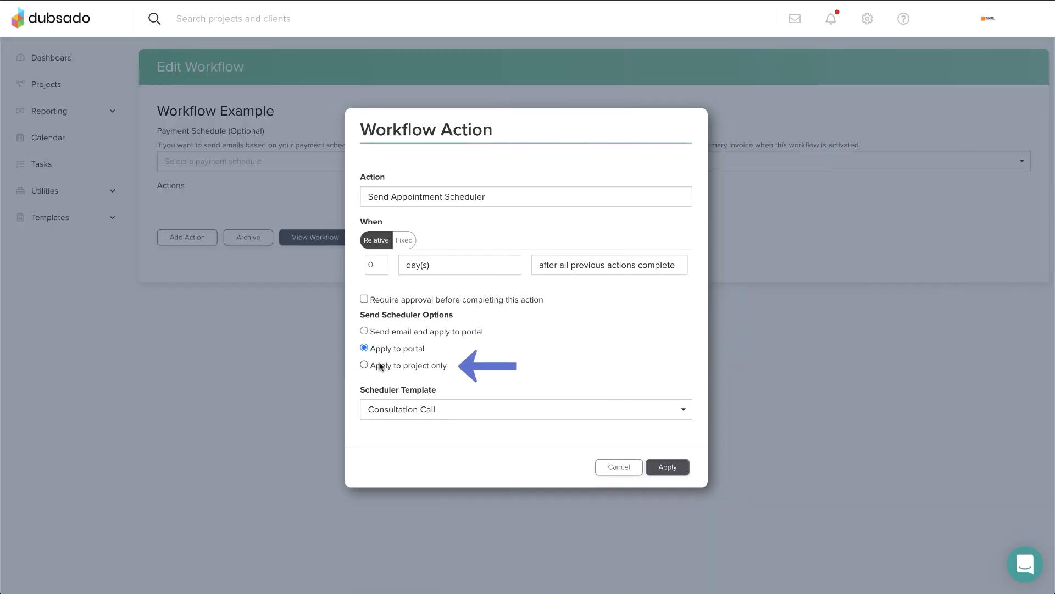
left_click(364, 365)
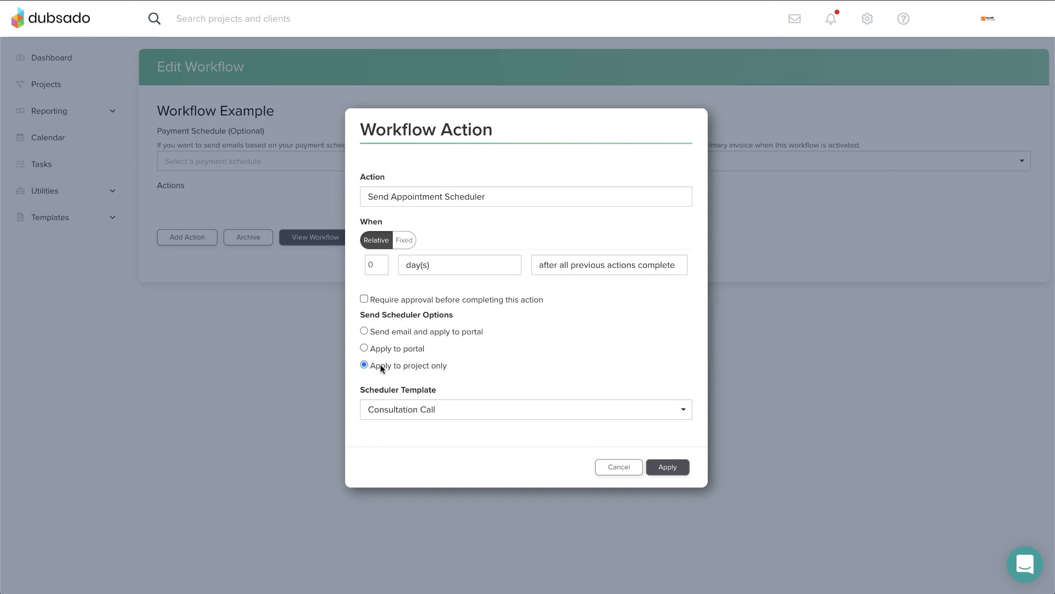
mouse_move(453, 369)
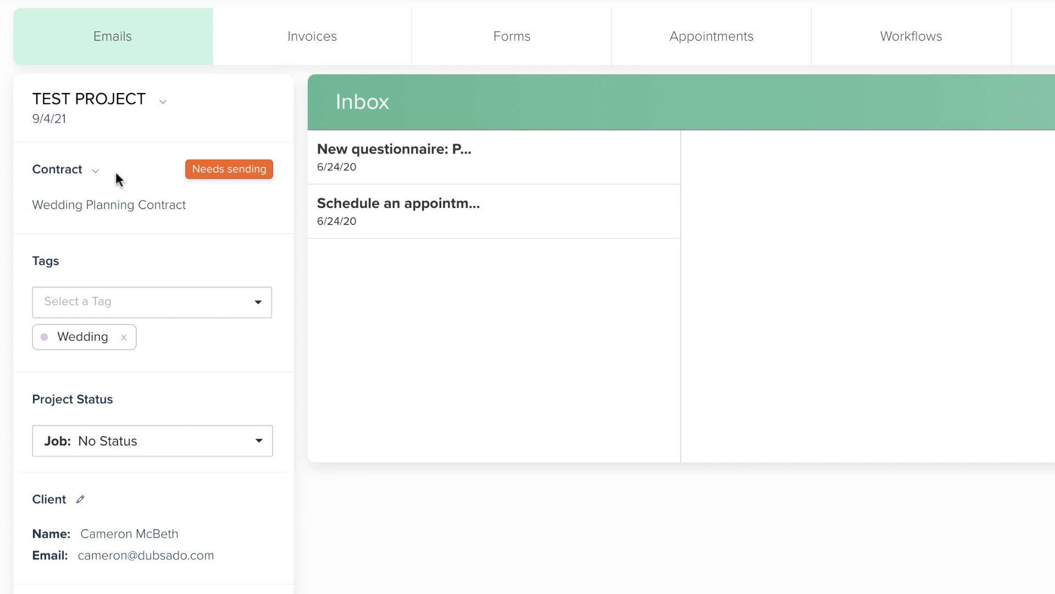
Check the contract options, preview the Consultation Call scheduler, and open the project's Workflows tab
left_click(93, 169)
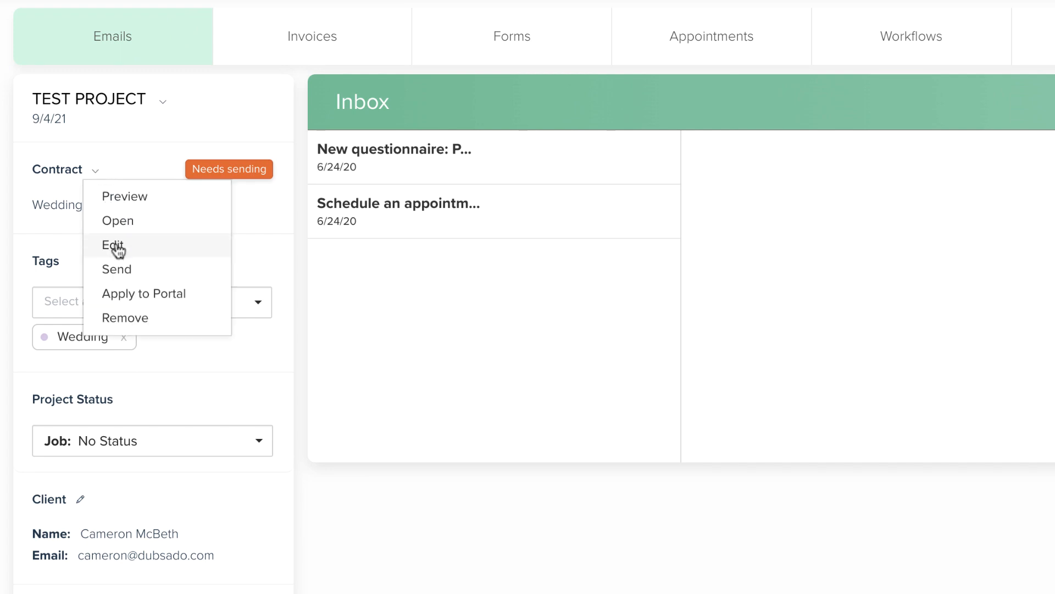
left_click(711, 35)
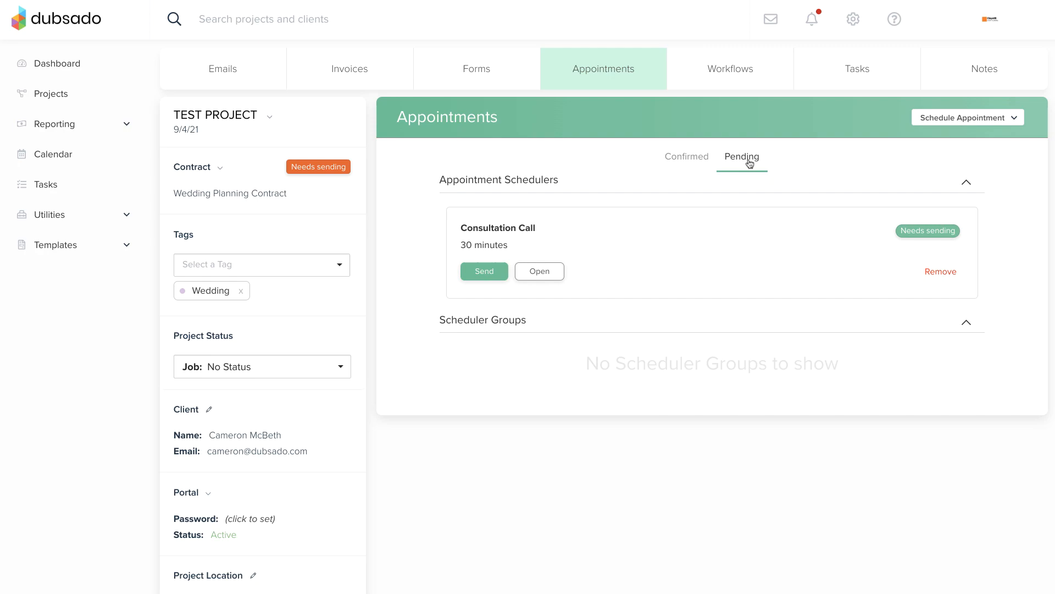
left_click(539, 270)
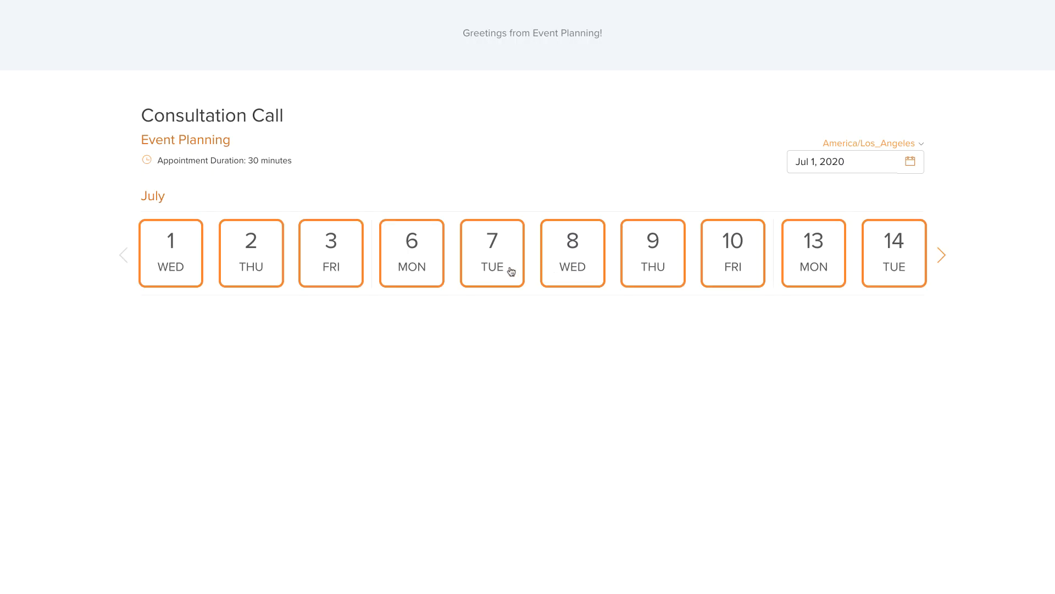
left_click(492, 253)
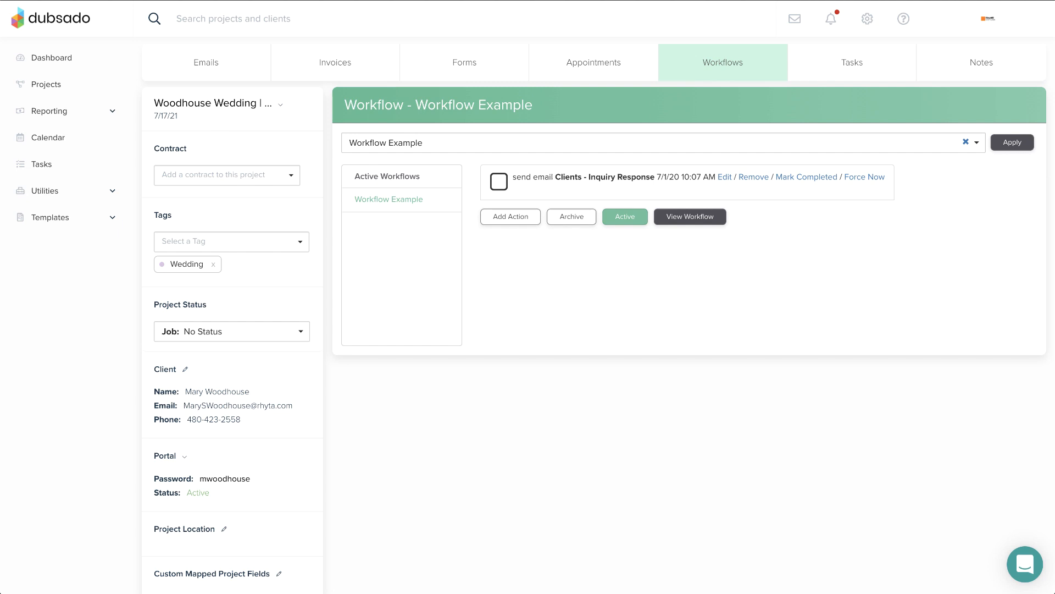
Mark the Clients - Inquiry Response email step complete and open the workflow
left_click(499, 181)
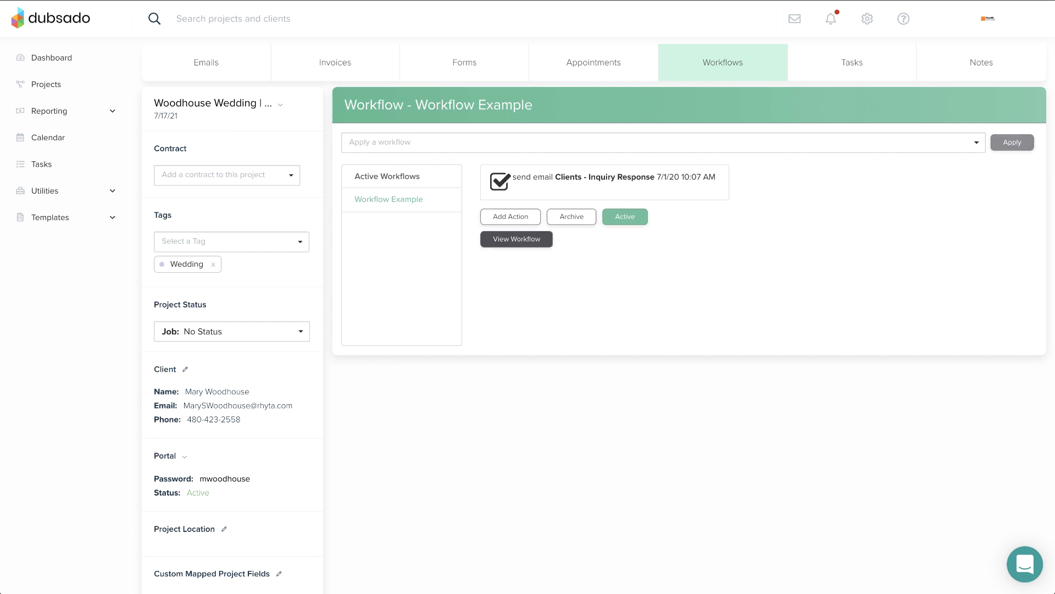
left_click(206, 62)
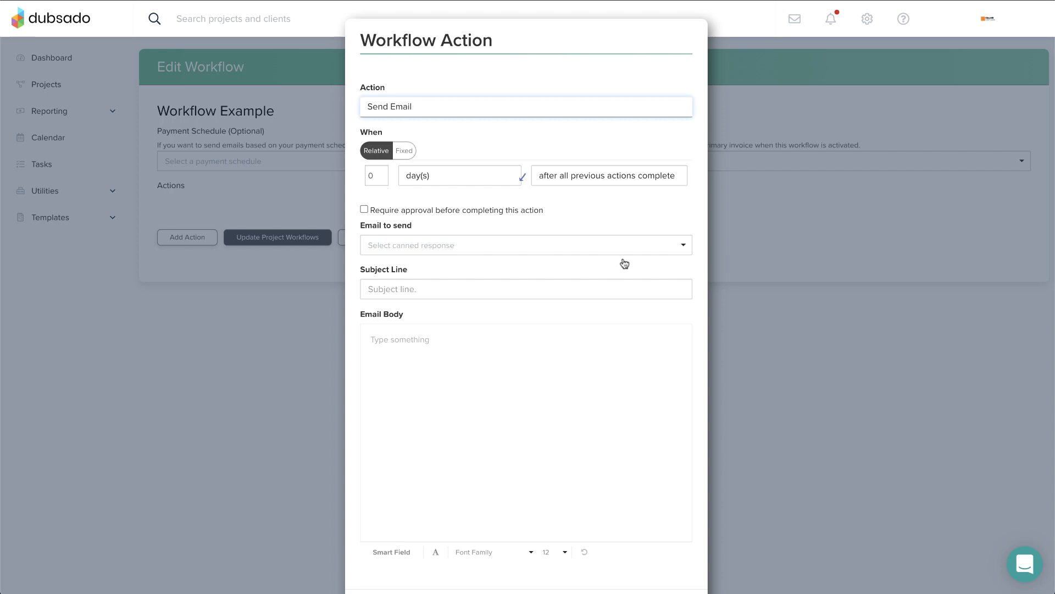
Choose a canned response as the email to send
left_click(525, 244)
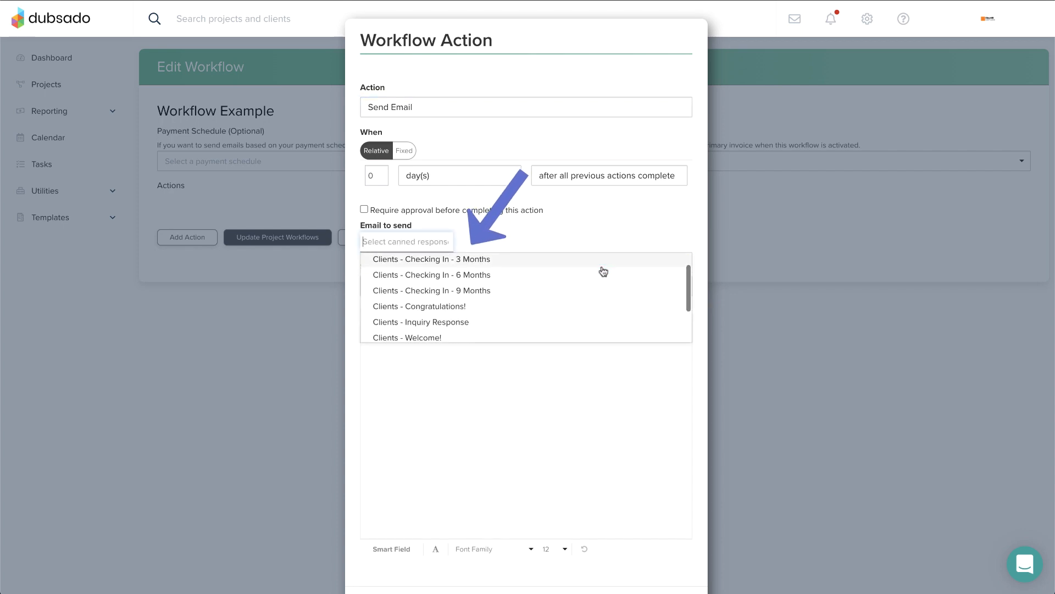
left_click(420, 322)
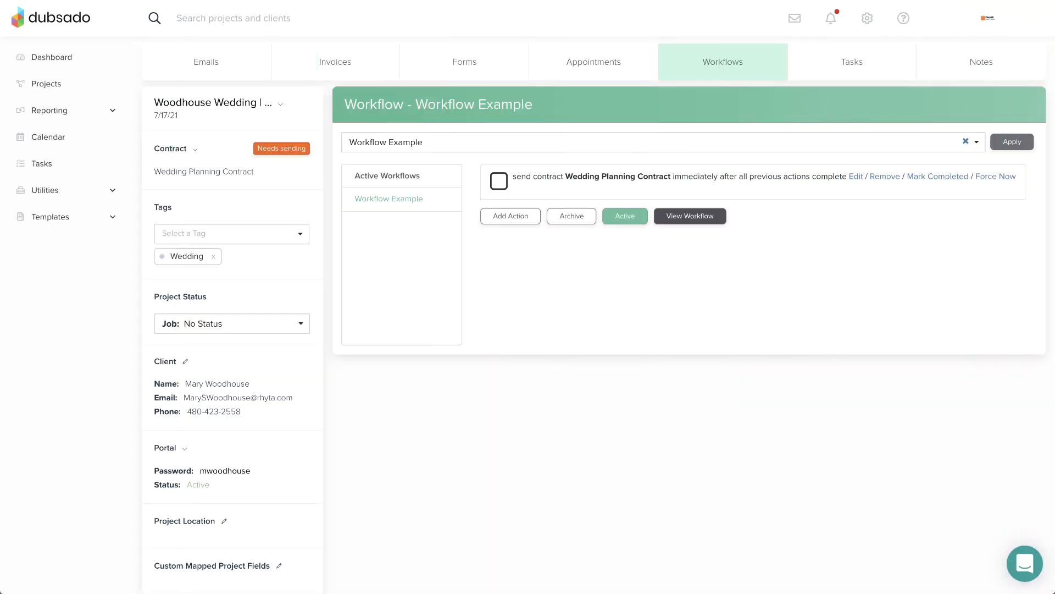
Open the project emails, then pick the Wedding Planning Contract for the Send Contract action
left_click(207, 62)
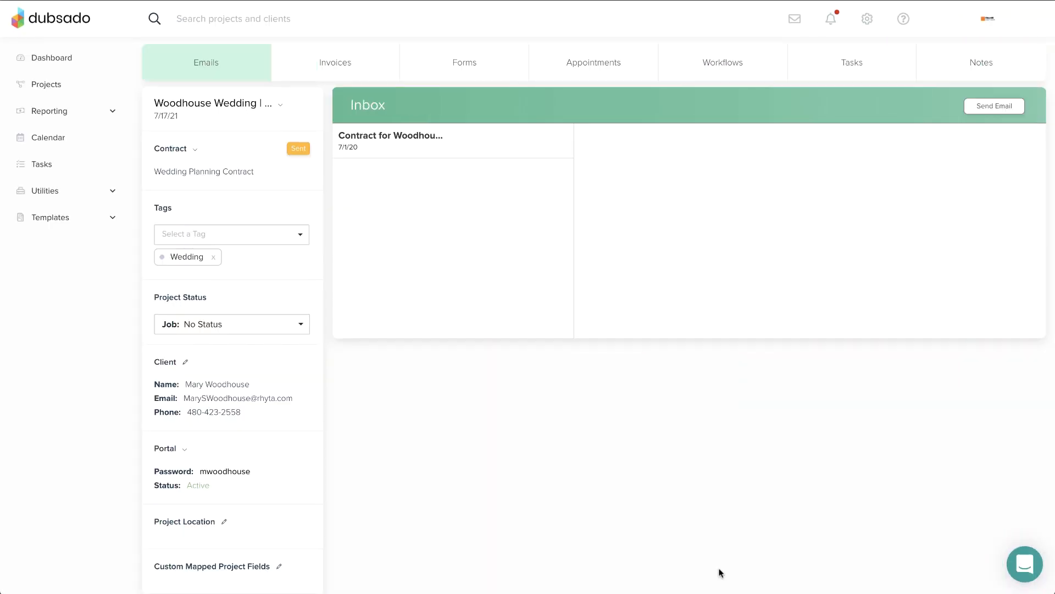
left_click(390, 140)
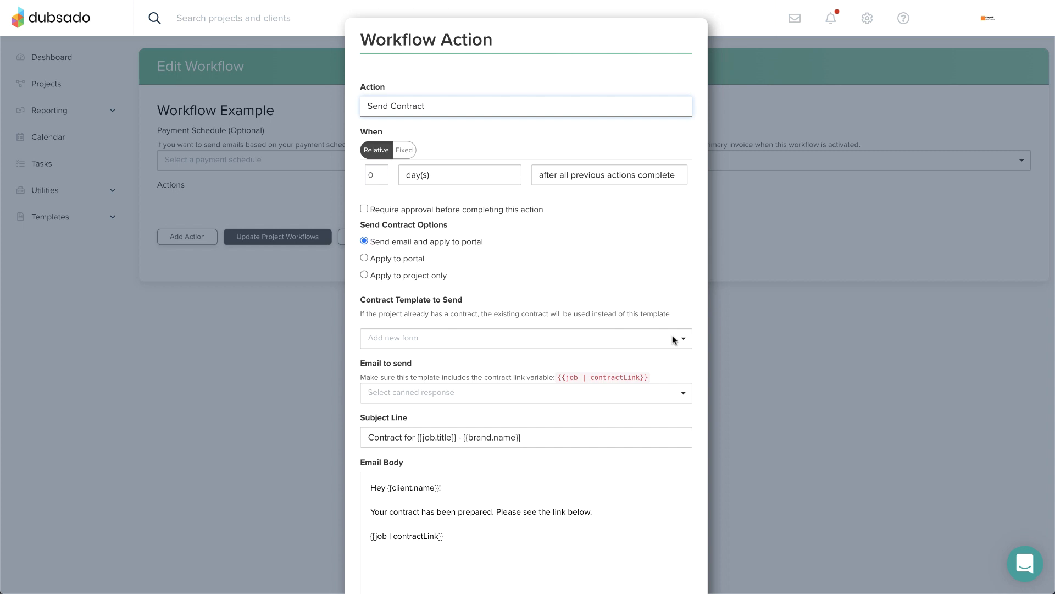
left_click(525, 338)
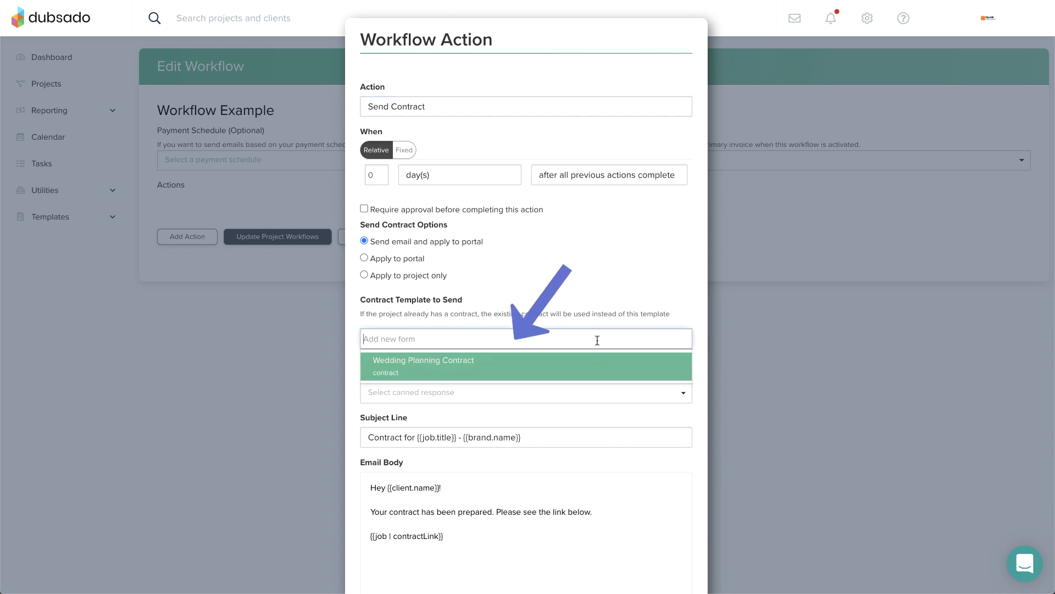
left_click(423, 365)
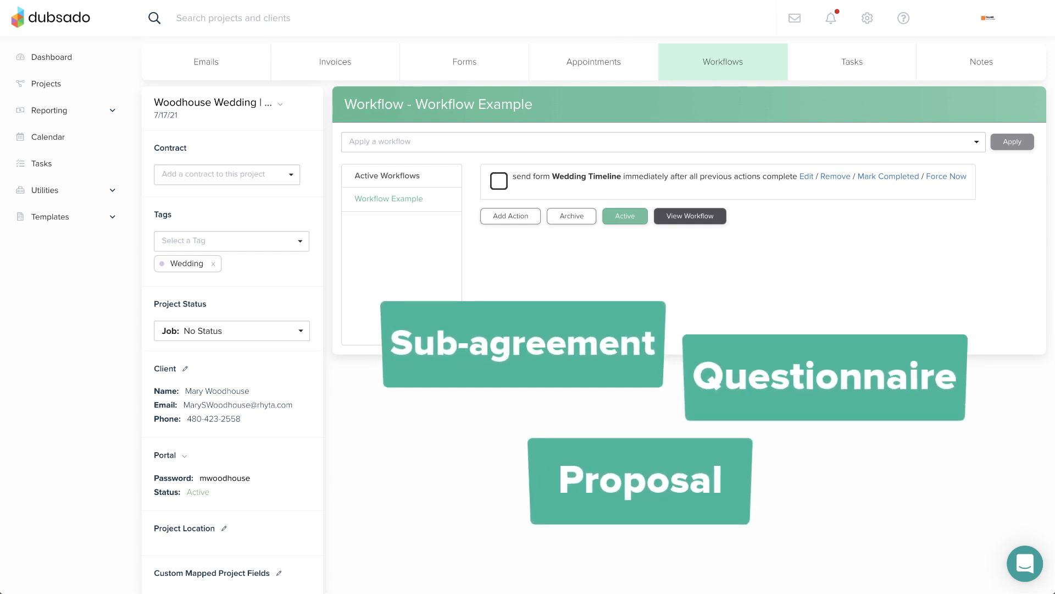
Open the Wedding Timeline questionnaire from Forms and choose the form template to send
left_click(464, 61)
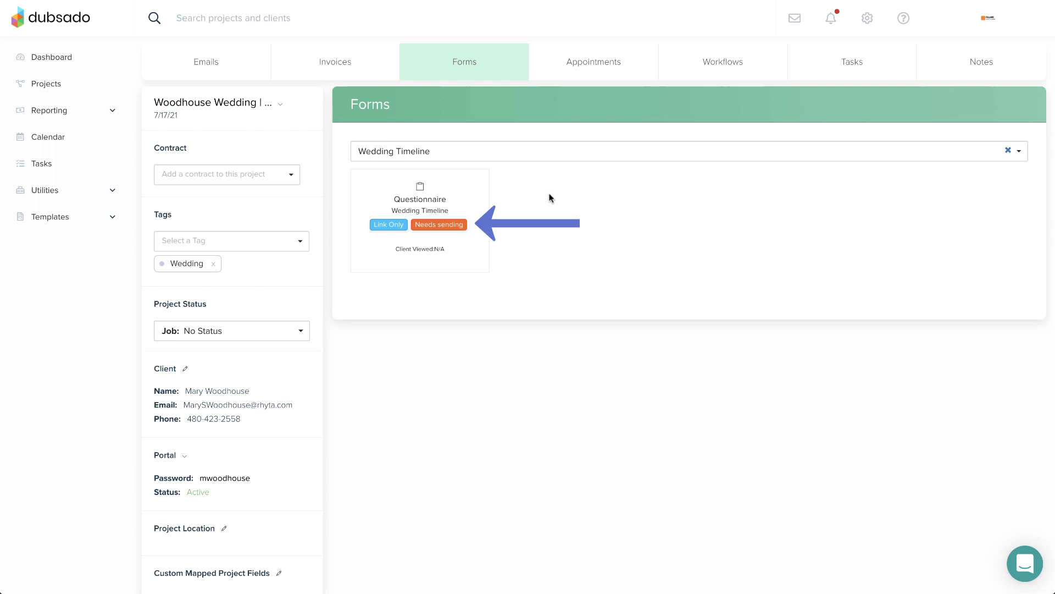
mouse_move(507, 207)
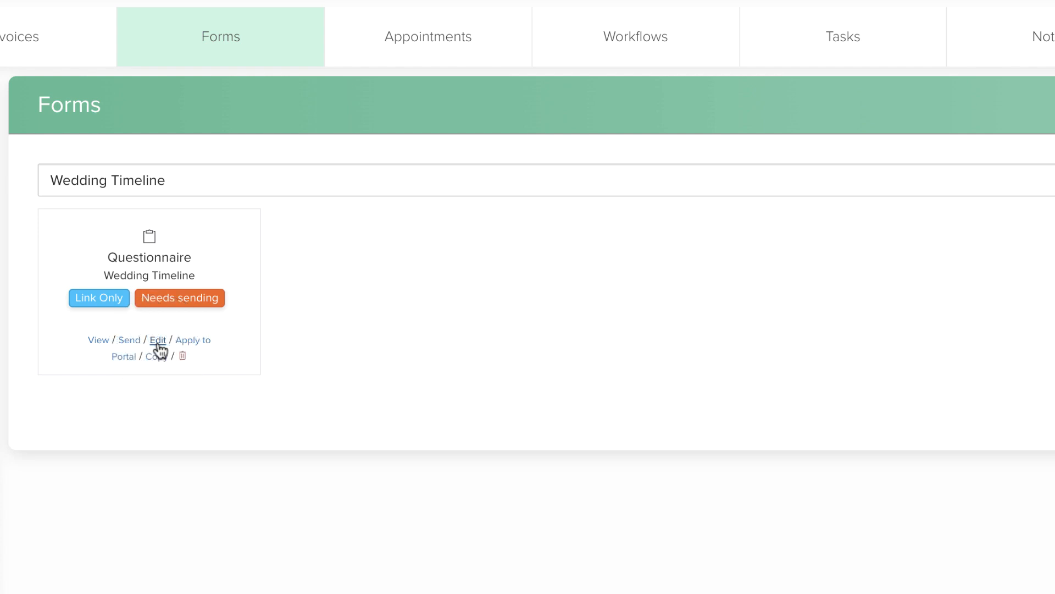
left_click(130, 339)
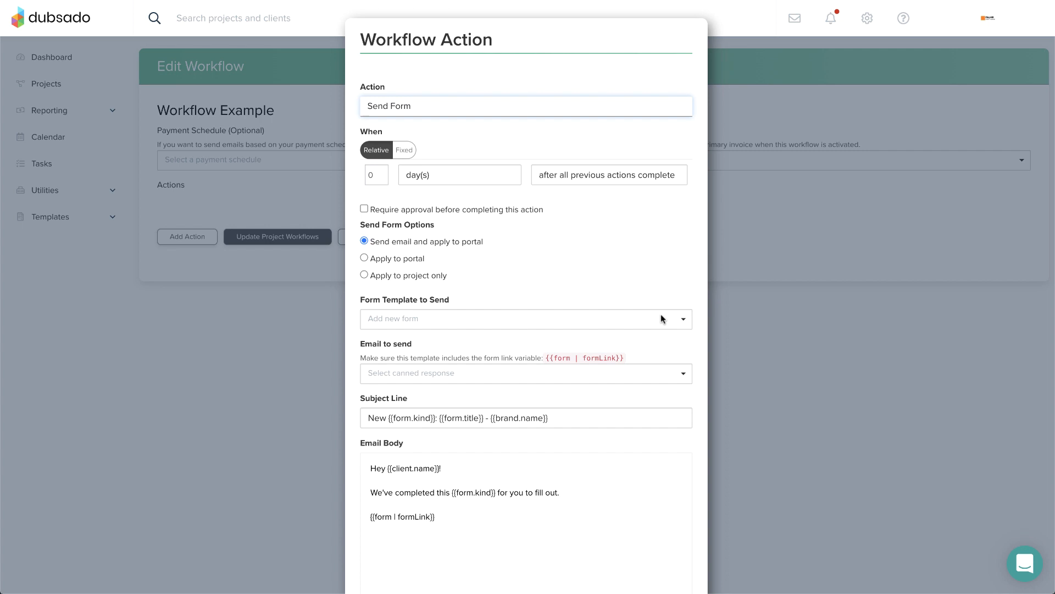
left_click(525, 318)
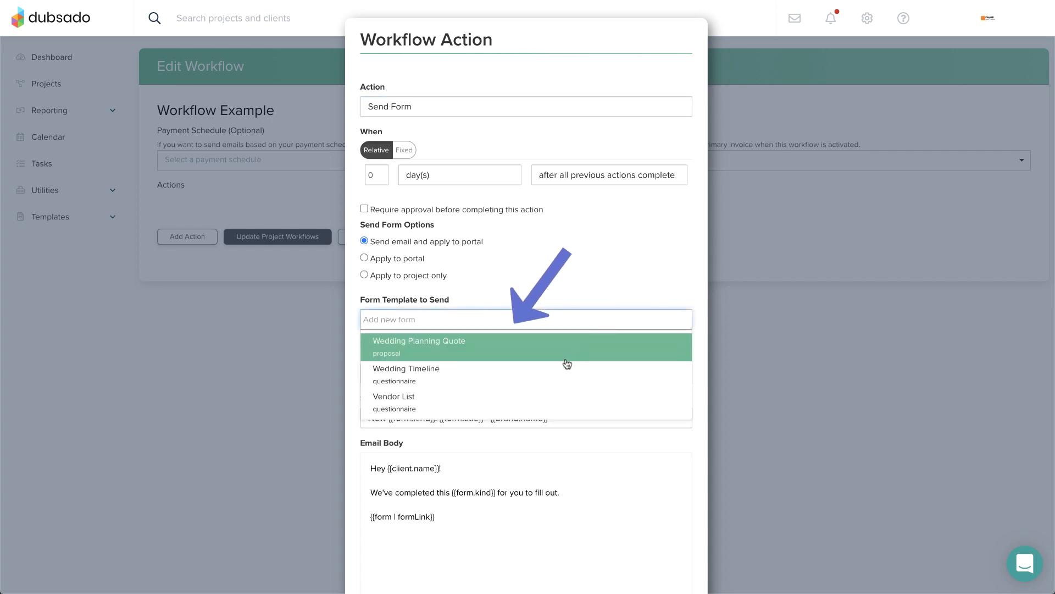
left_click(405, 369)
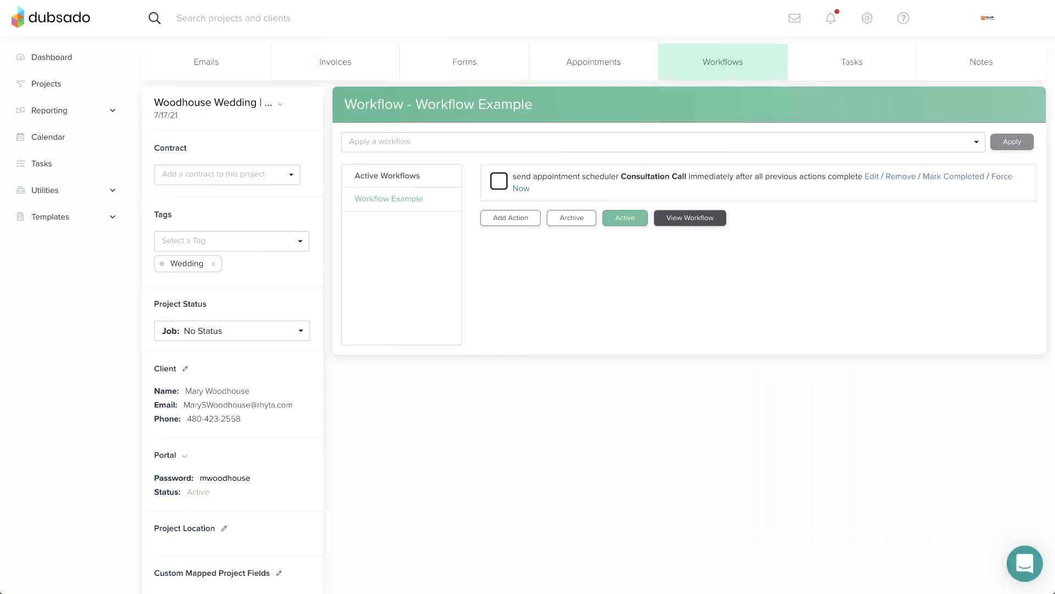
Open a message in the project's email inbox and scroll through it
left_click(206, 61)
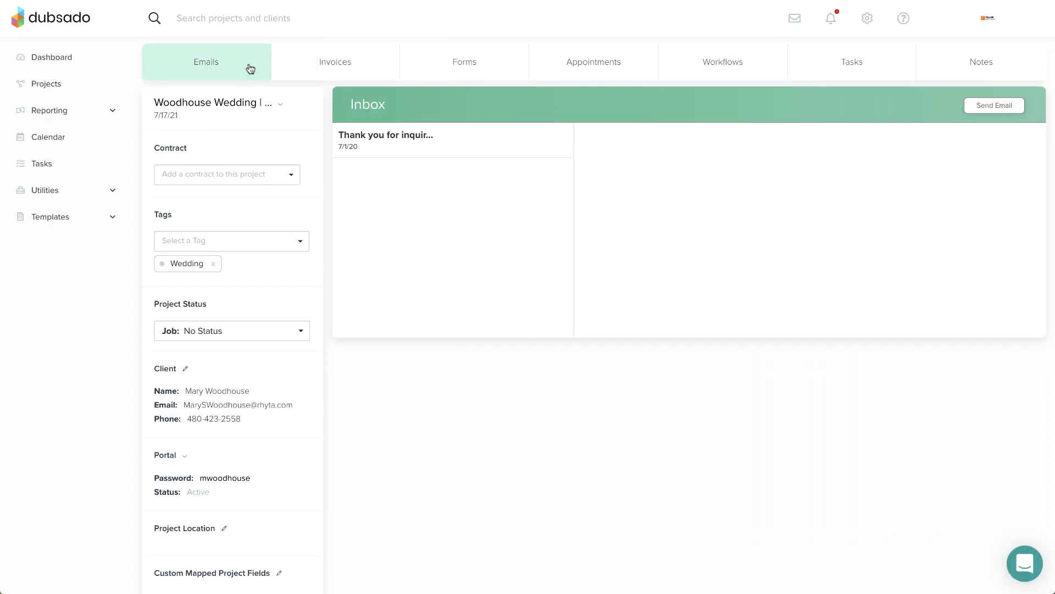
left_click(386, 140)
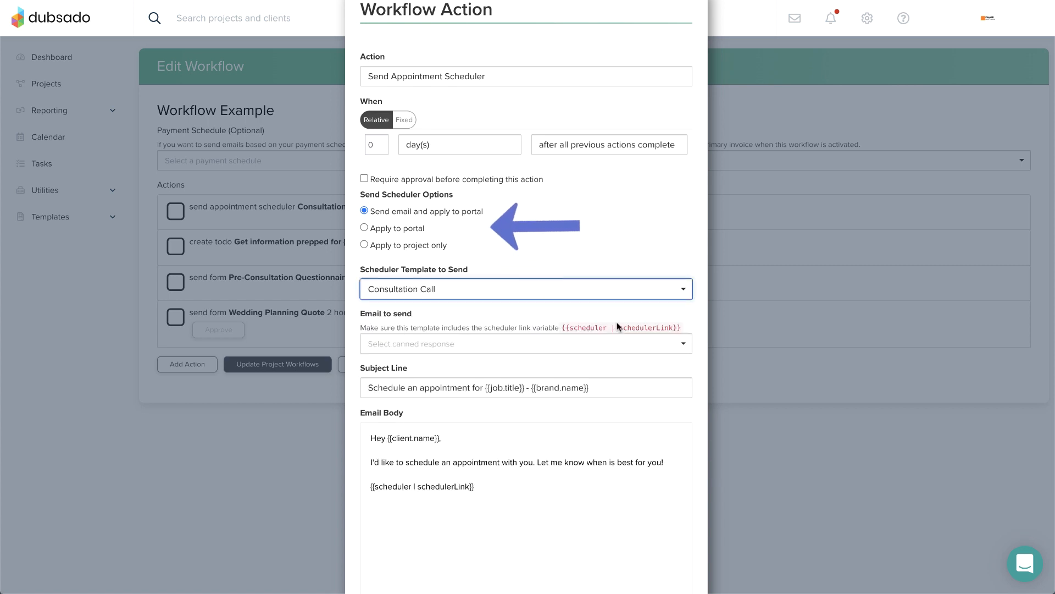
mouse_move(501, 244)
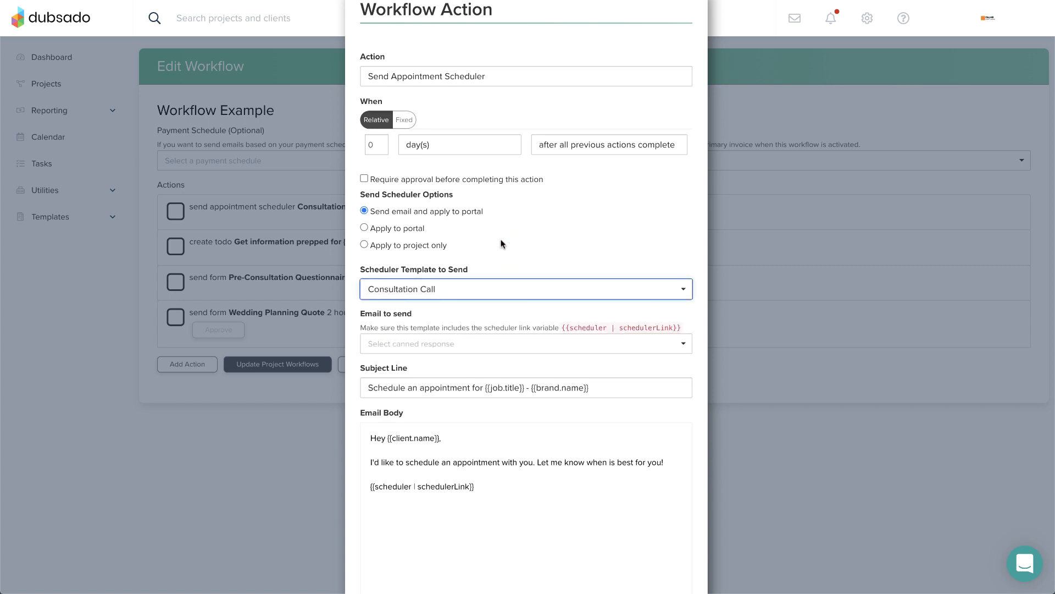
scroll("down", 3)
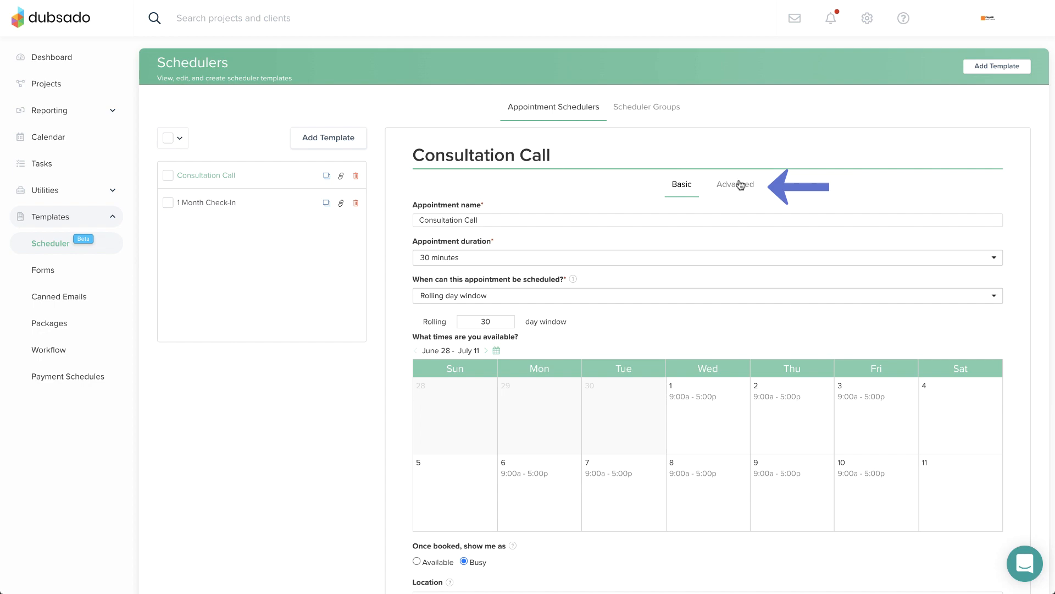
View the Consultation Call scheduler's advanced settings
left_click(735, 185)
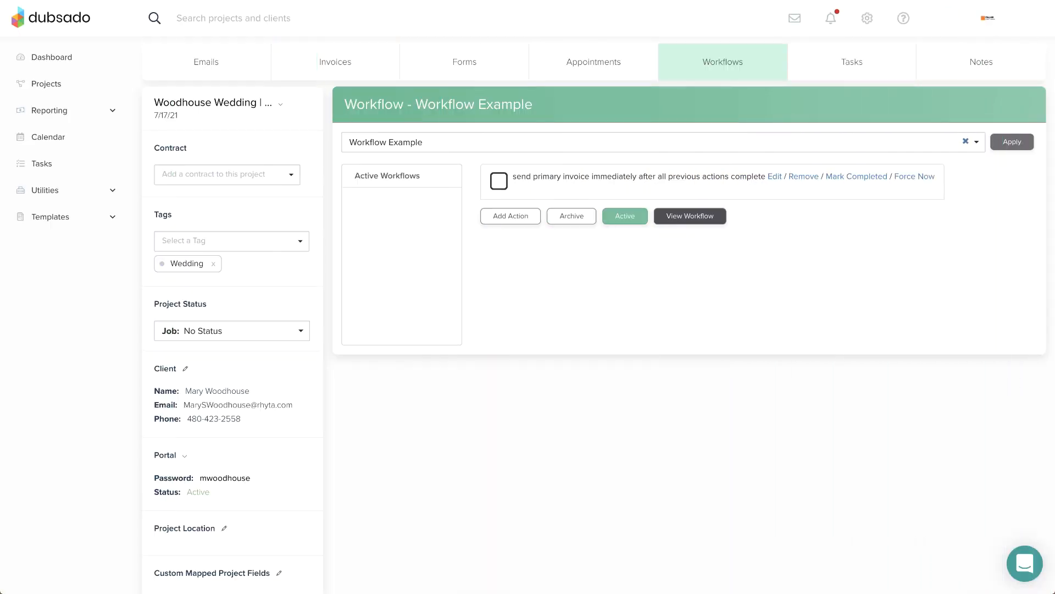
Review the Woodhouse Wedding project's sent primary invoice email, its linked invoice, and the workflow's invoice actions
left_click(206, 61)
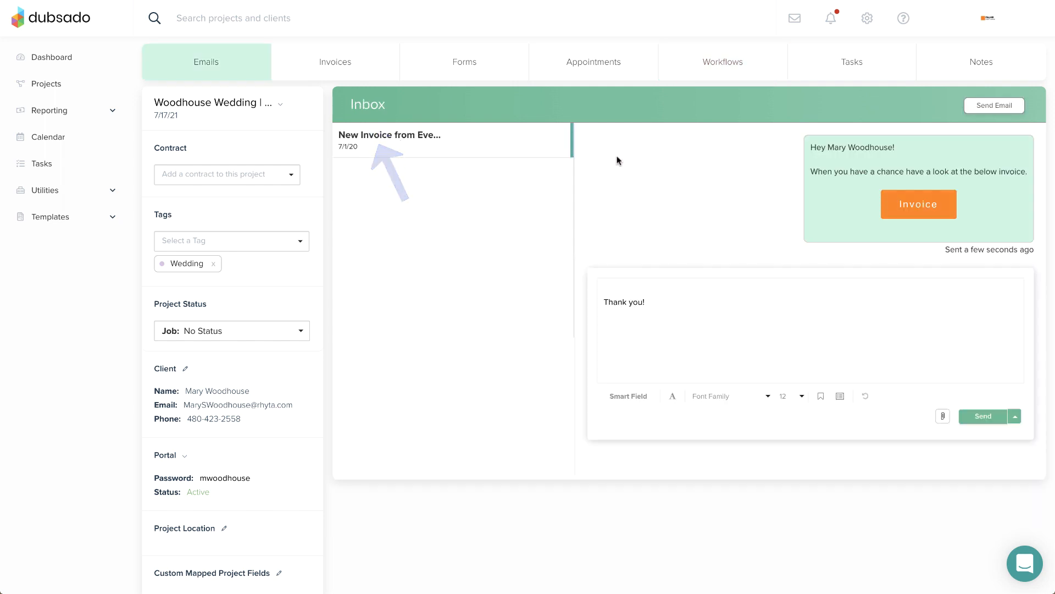
left_click(918, 204)
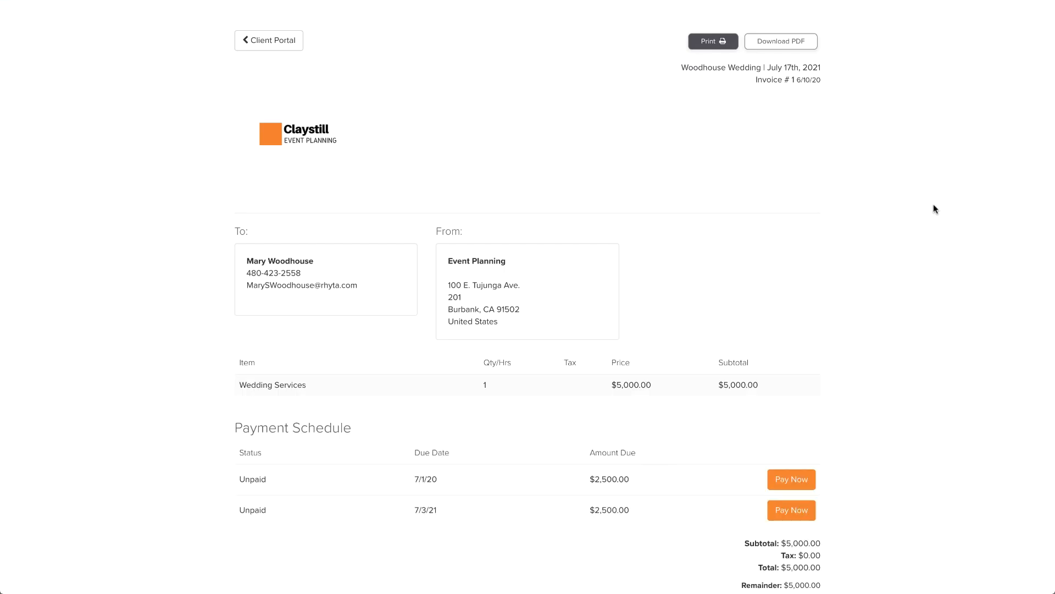
scroll("down", 3)
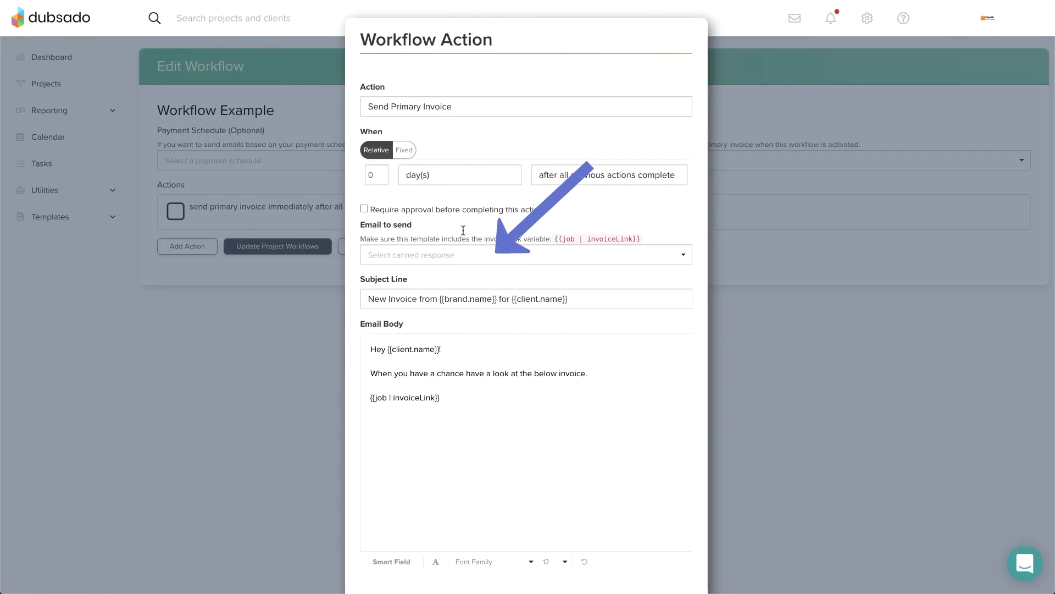
left_click(525, 254)
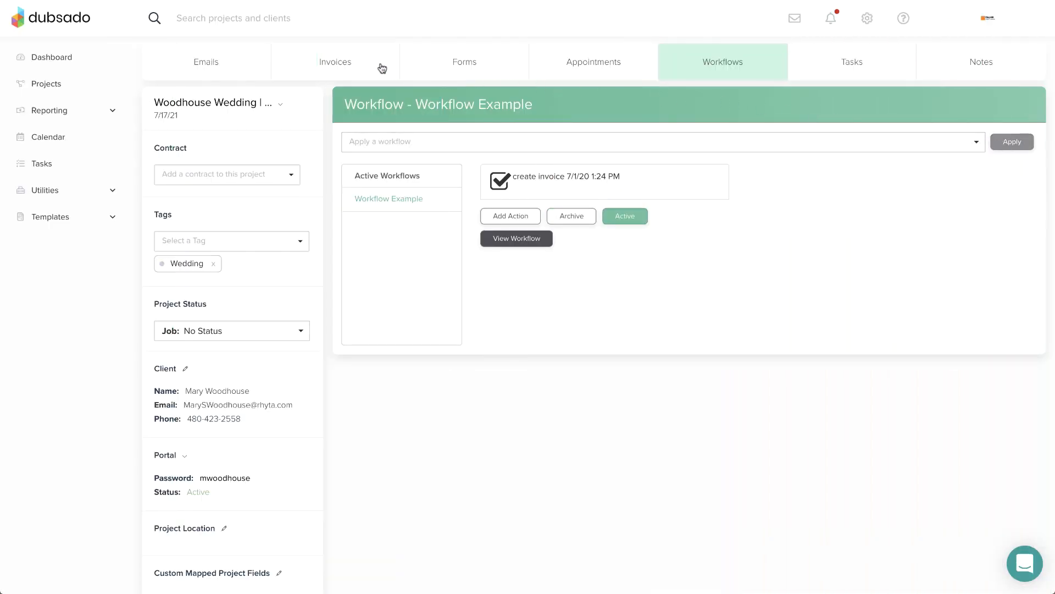
Enable Send Email With Invoice on the Create Invoice action, using the Clients - Invoice canned email
left_click(334, 61)
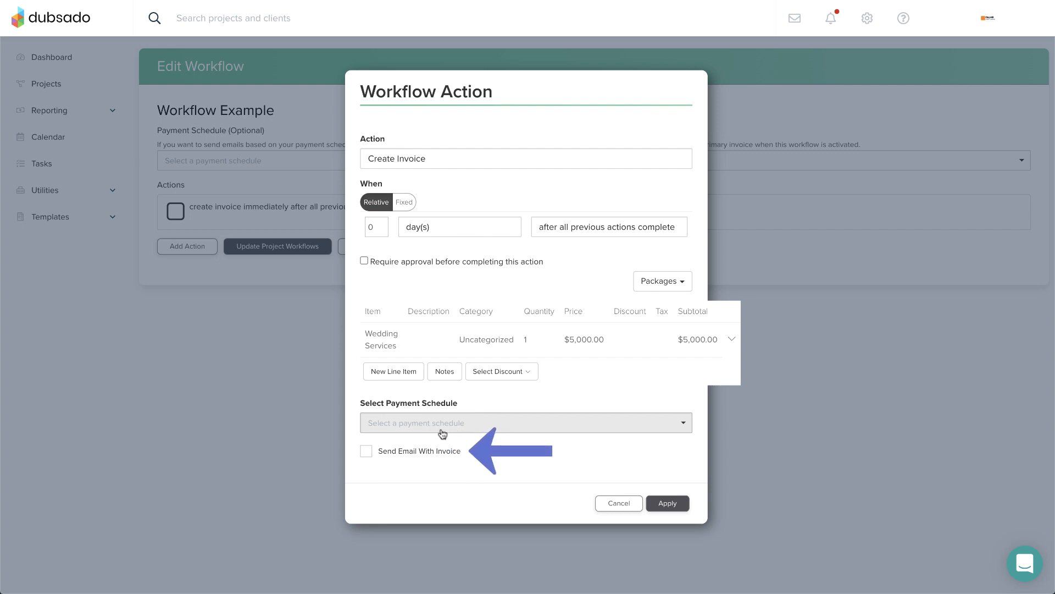
left_click(365, 451)
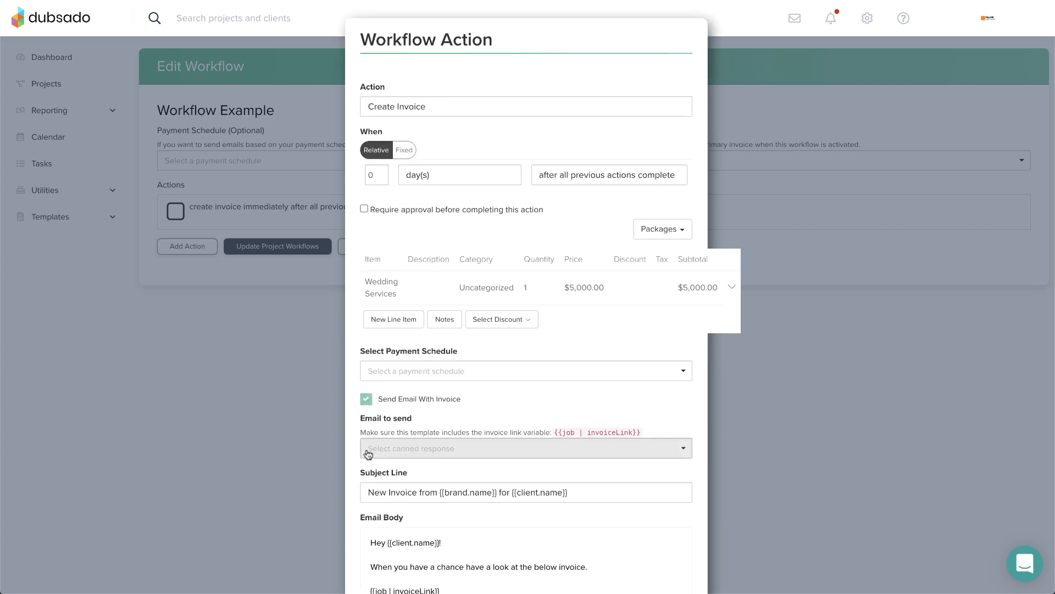
scroll("down", 3)
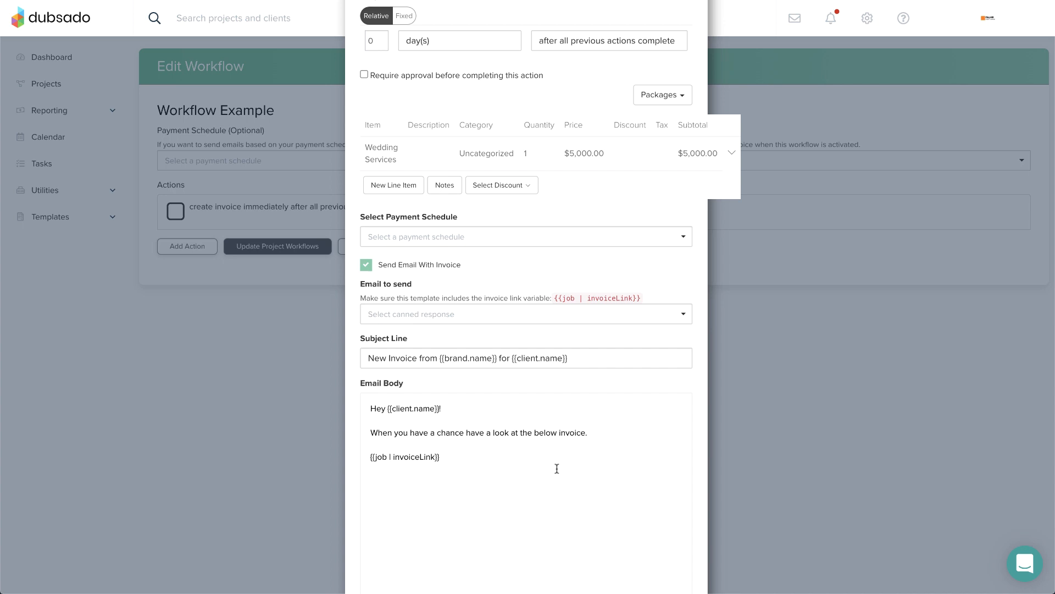
left_click(525, 314)
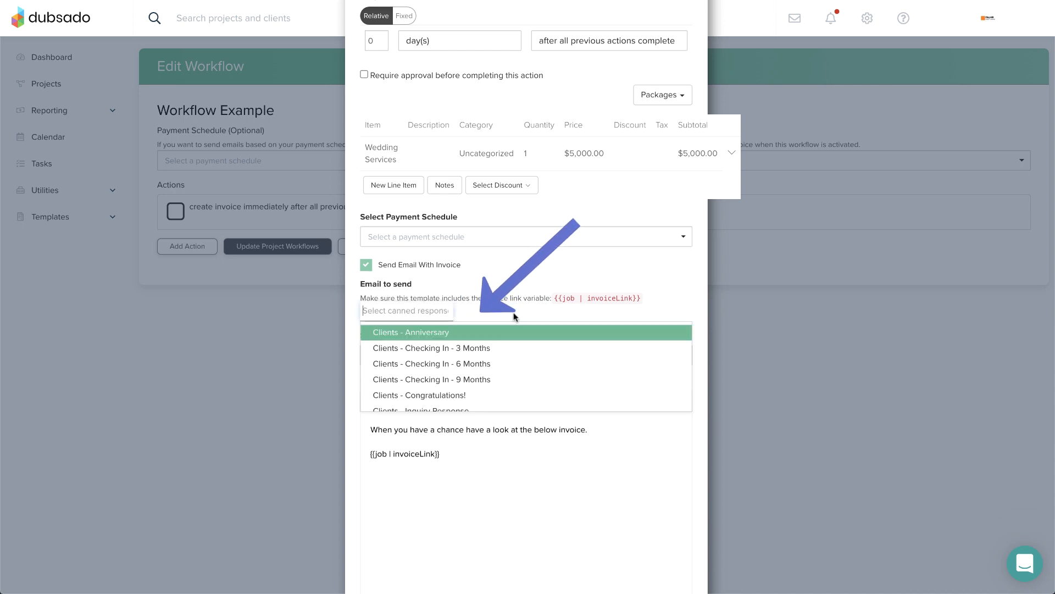
scroll("down", 3)
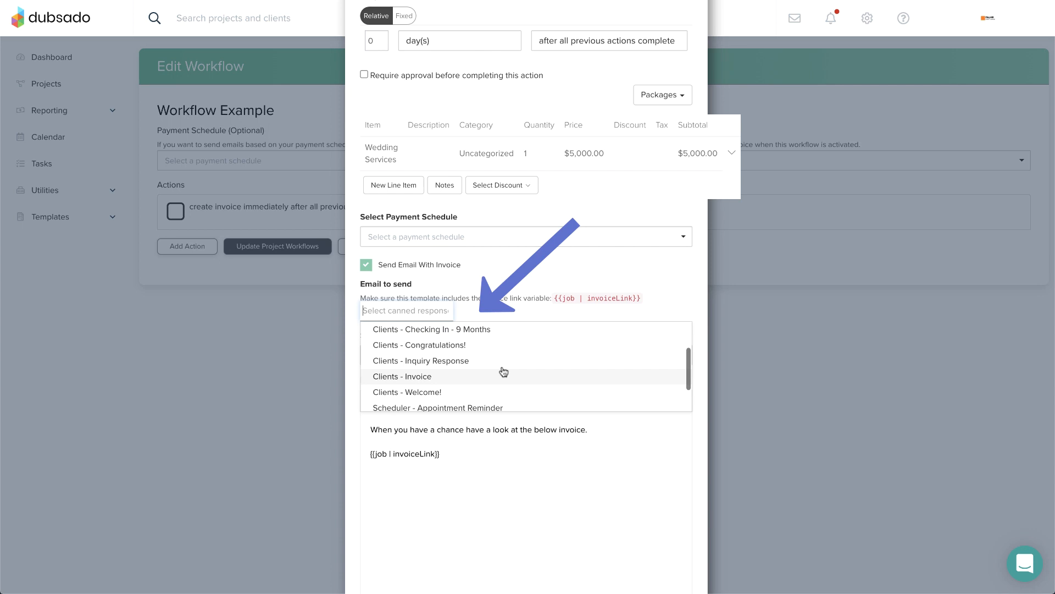
left_click(402, 376)
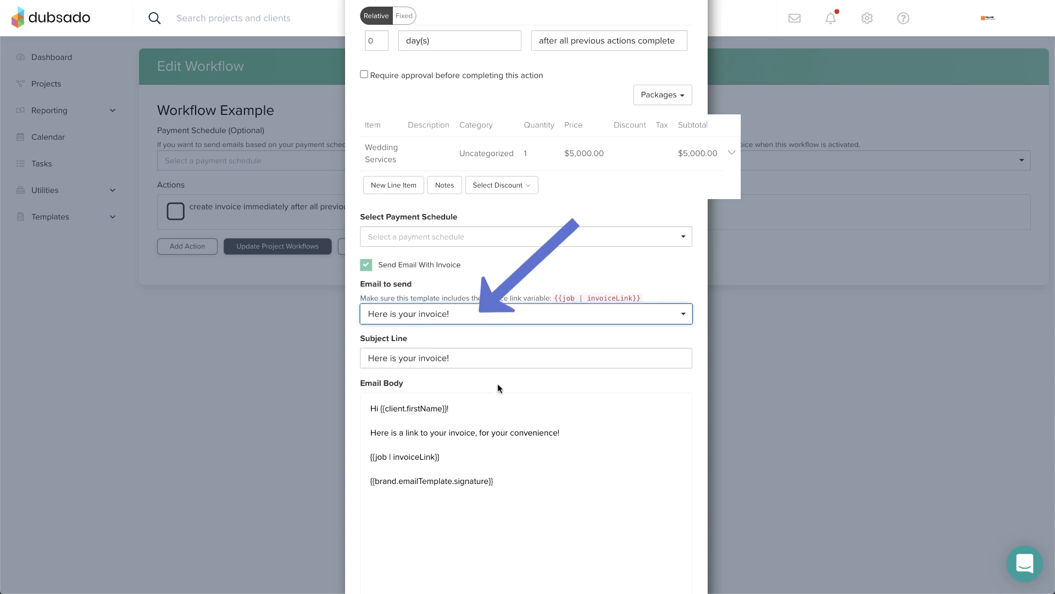